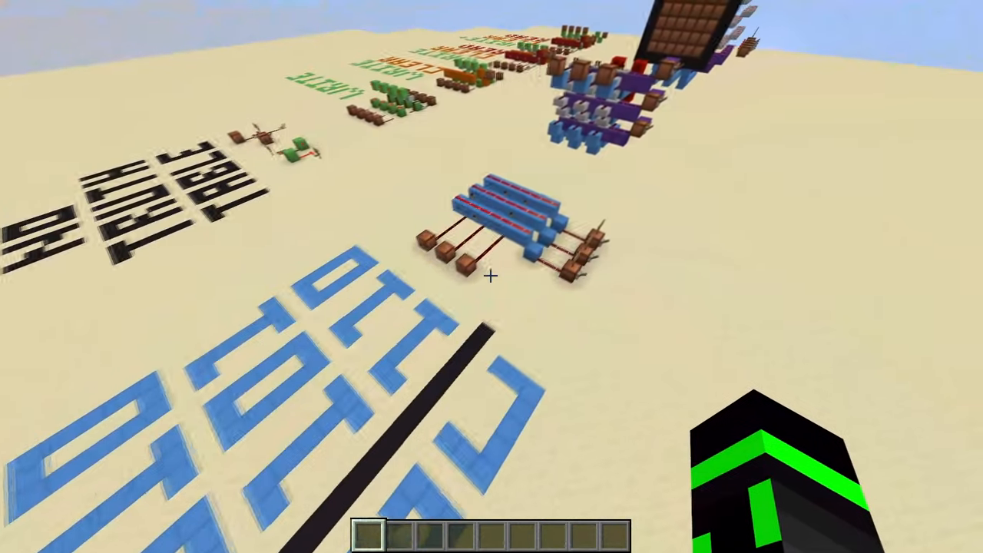
{"action": "mouse_move", "coordinate": [492, 277]}
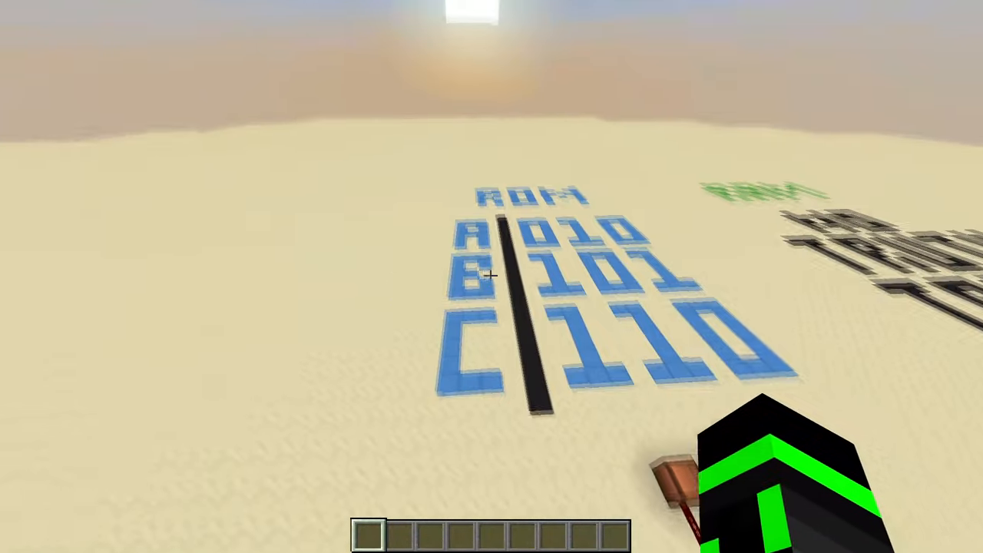
{"action": "mouse_move", "coordinate": [492, 277]}
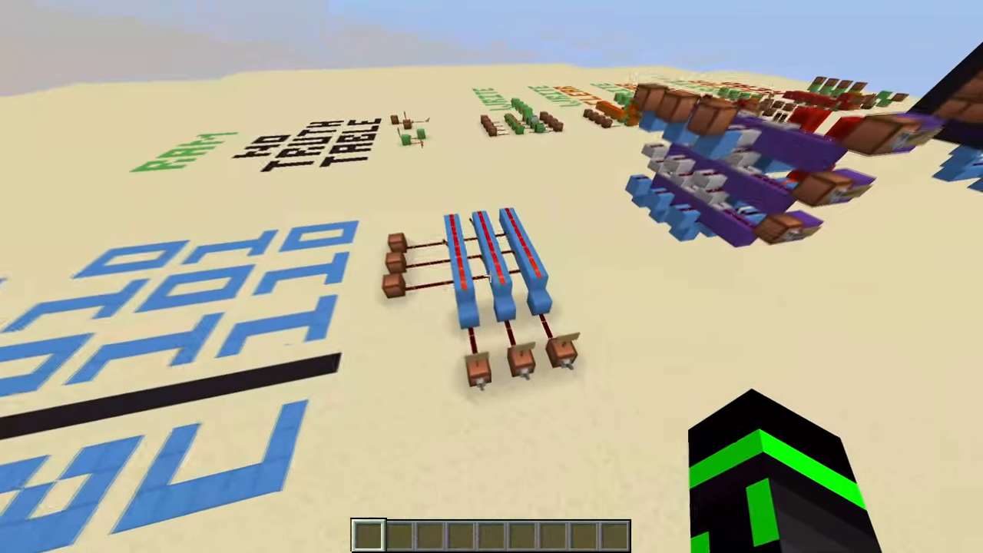
{"action": "mouse_move", "coordinate": [491, 277]}
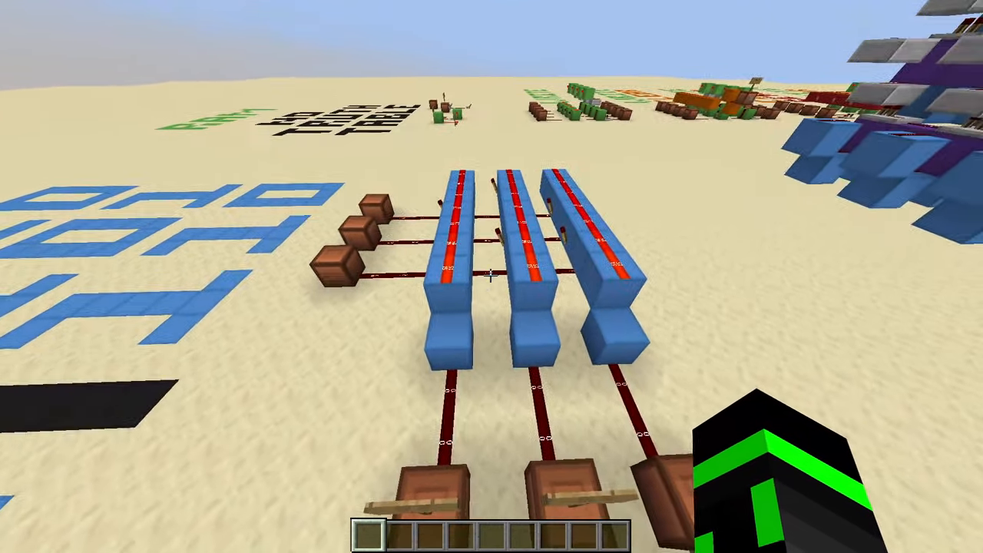
{"action": "mouse_move", "coordinate": [492, 276]}
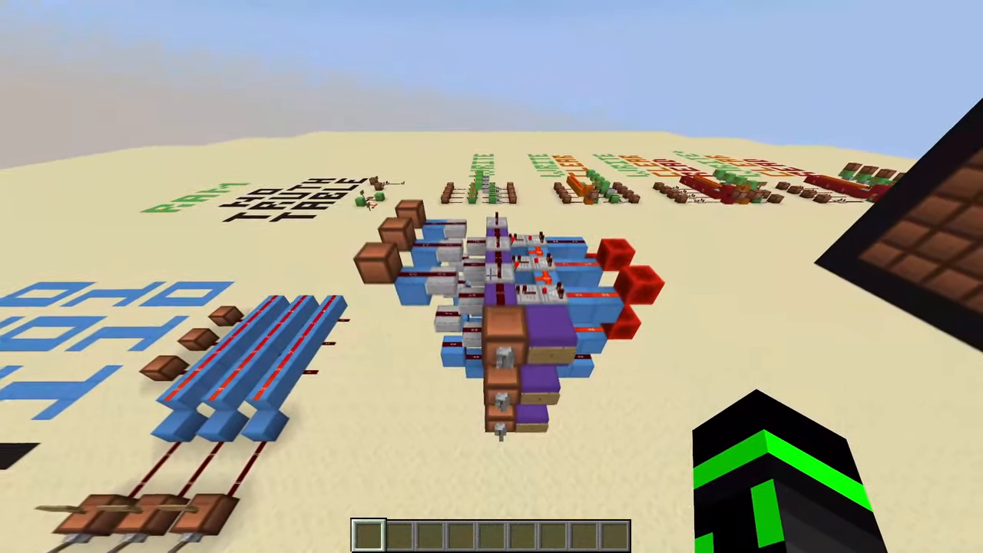
{"action": "mouse_move", "coordinate": [492, 292]}
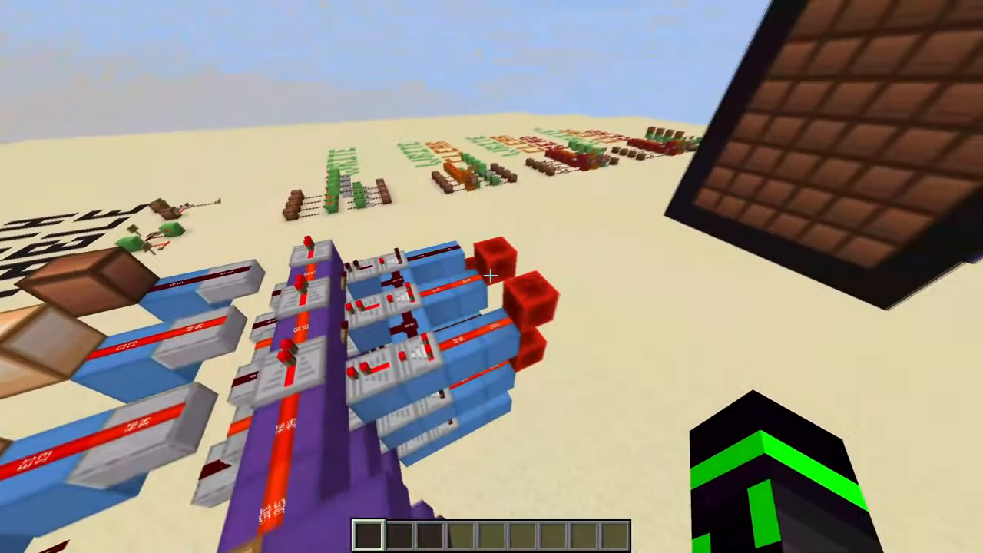
{"action": "mouse_move", "coordinate": [492, 276]}
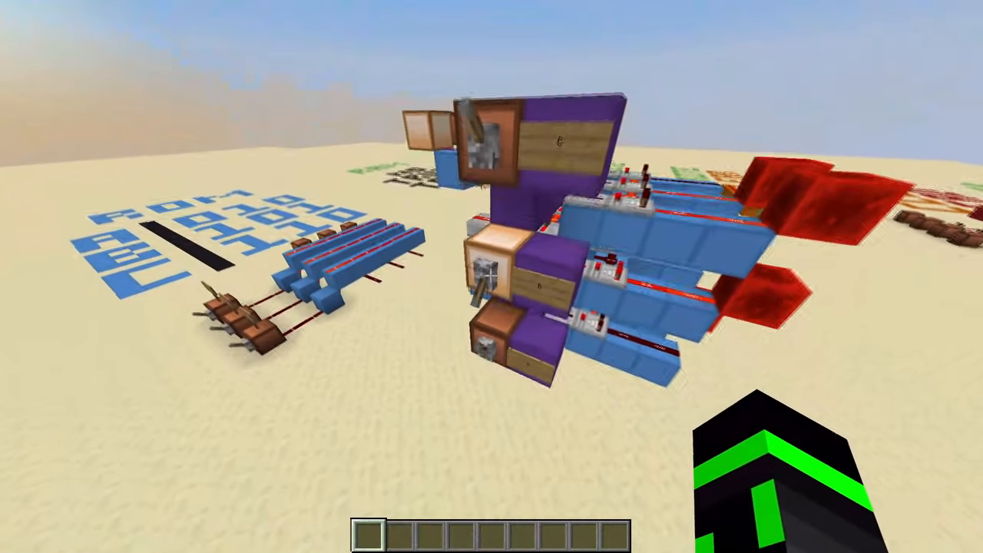
{"action": "mouse_move", "coordinate": [491, 276]}
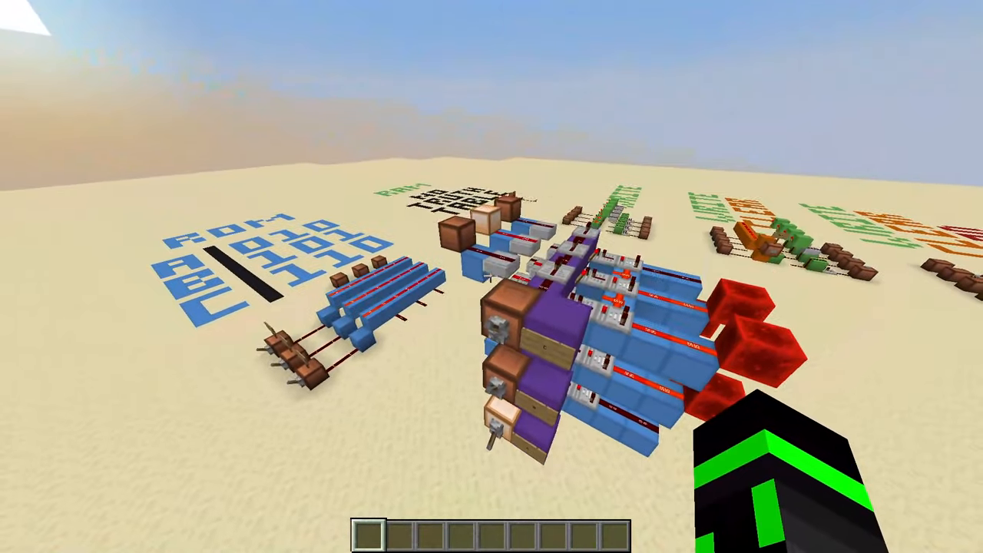
{"action": "mouse_move", "coordinate": [491, 277]}
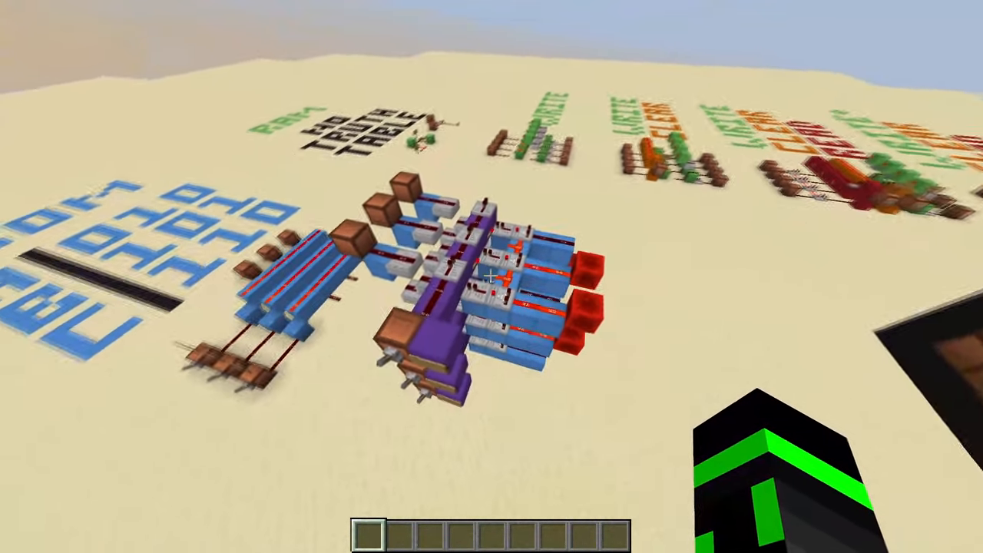
{"action": "mouse_move", "coordinate": [492, 276]}
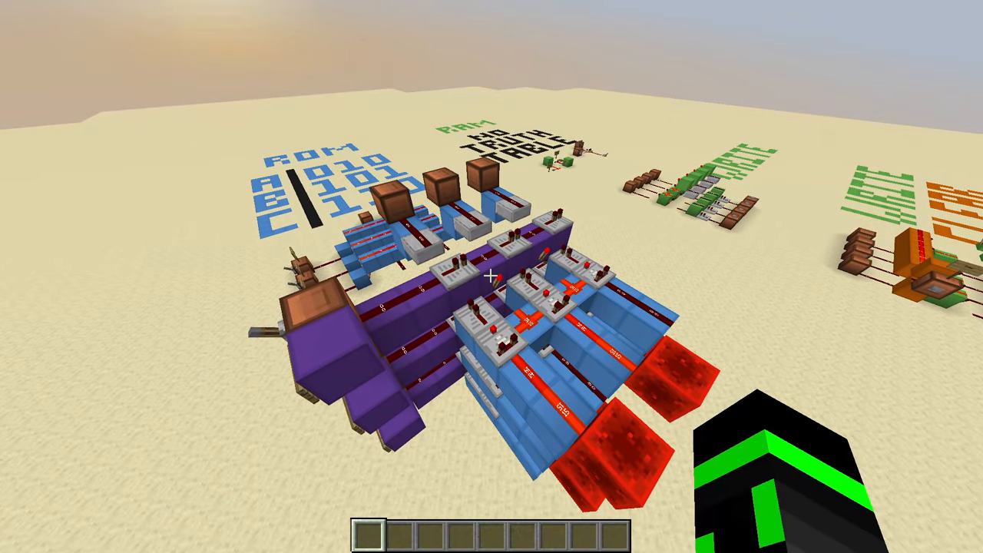
{"action": "mouse_move", "coordinate": [492, 277]}
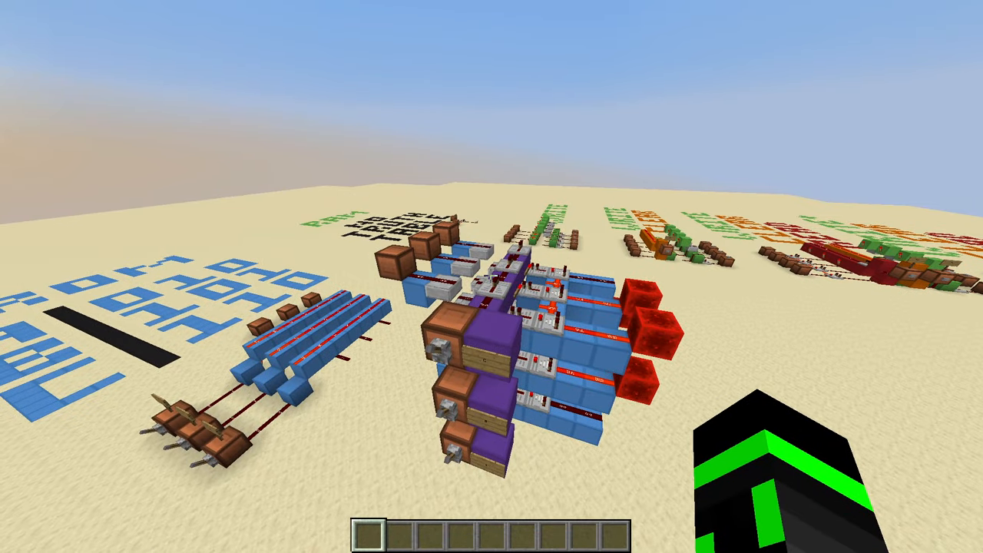
{"action": "mouse_move", "coordinate": [492, 277]}
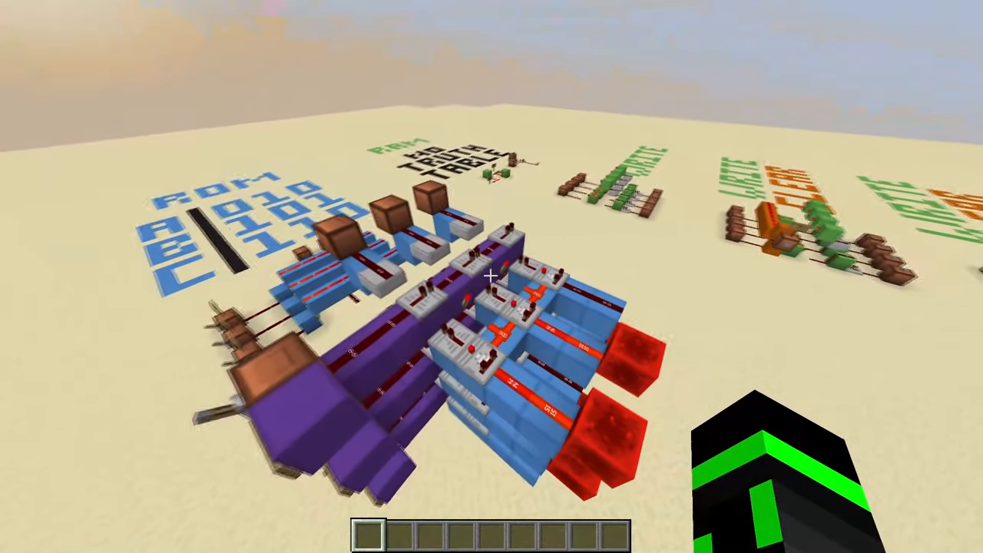
{"action": "mouse_move", "coordinate": [491, 276]}
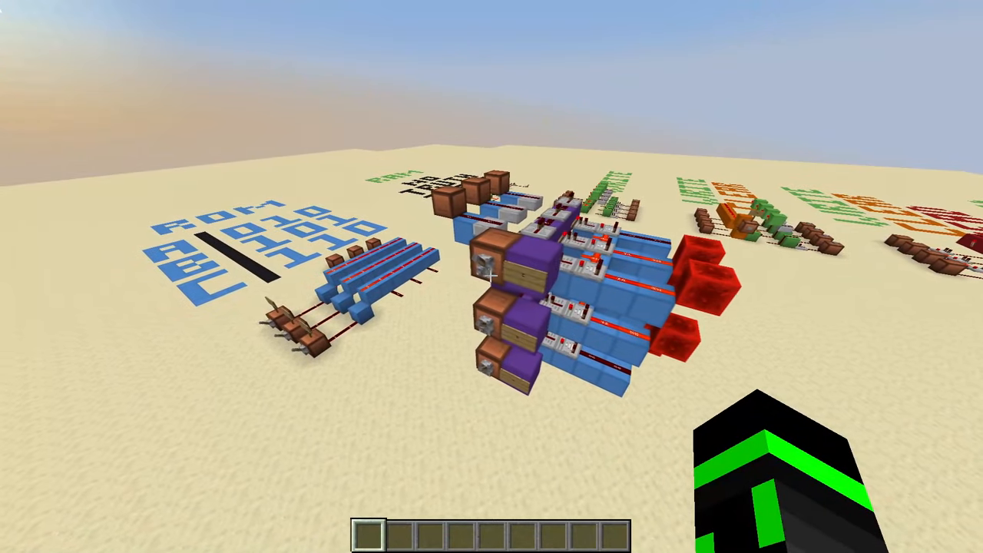
{"action": "mouse_move", "coordinate": [491, 277]}
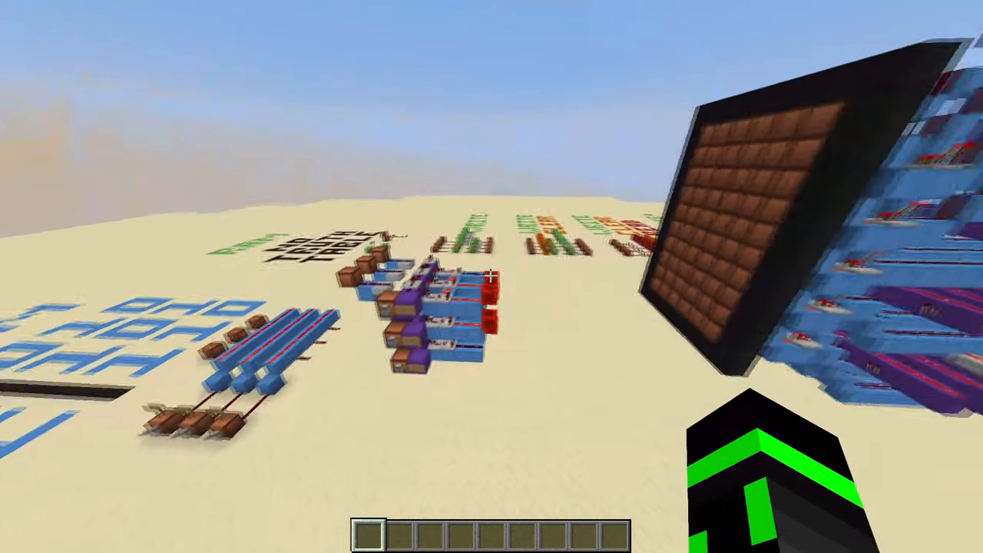
{"action": "mouse_move", "coordinate": [492, 277]}
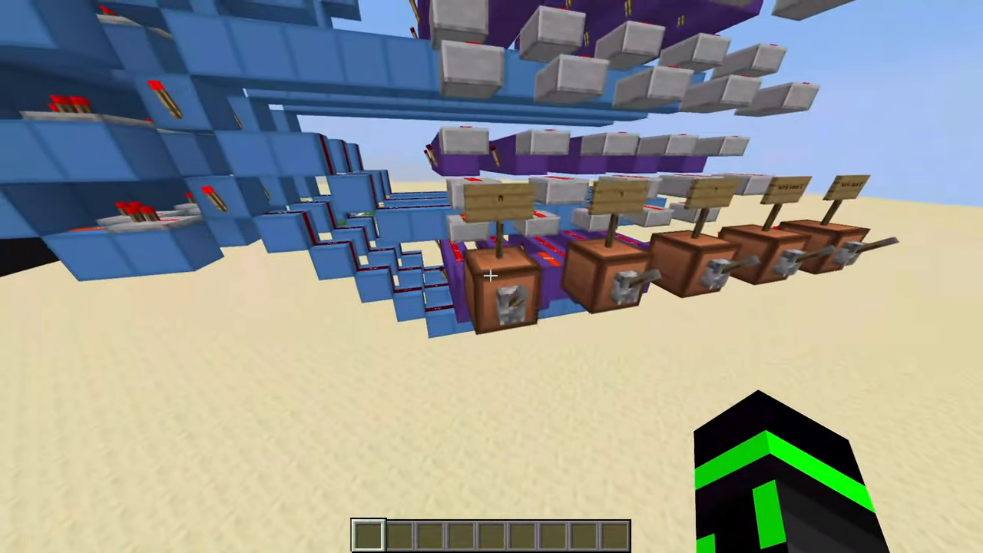
{"action": "mouse_move", "coordinate": [492, 276]}
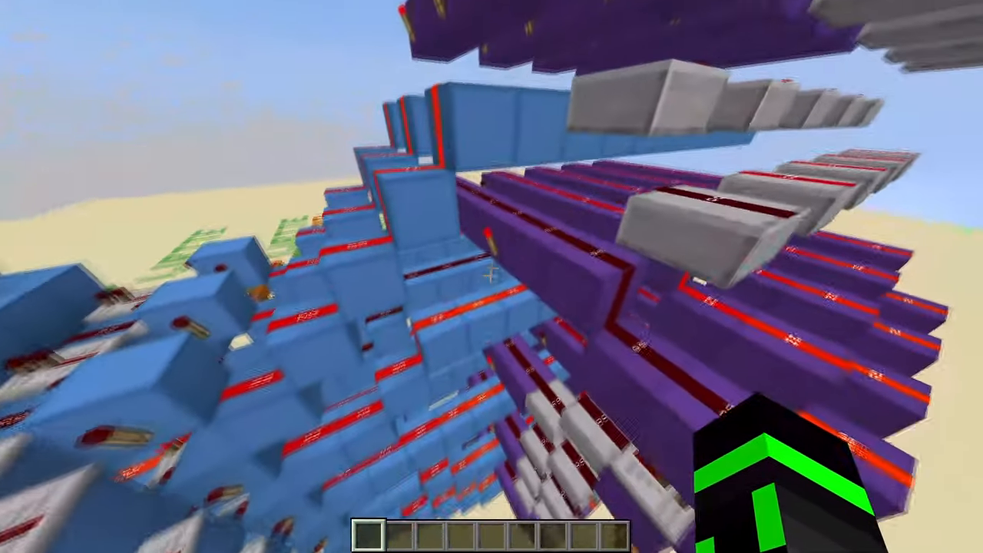
{"action": "mouse_move", "coordinate": [492, 276]}
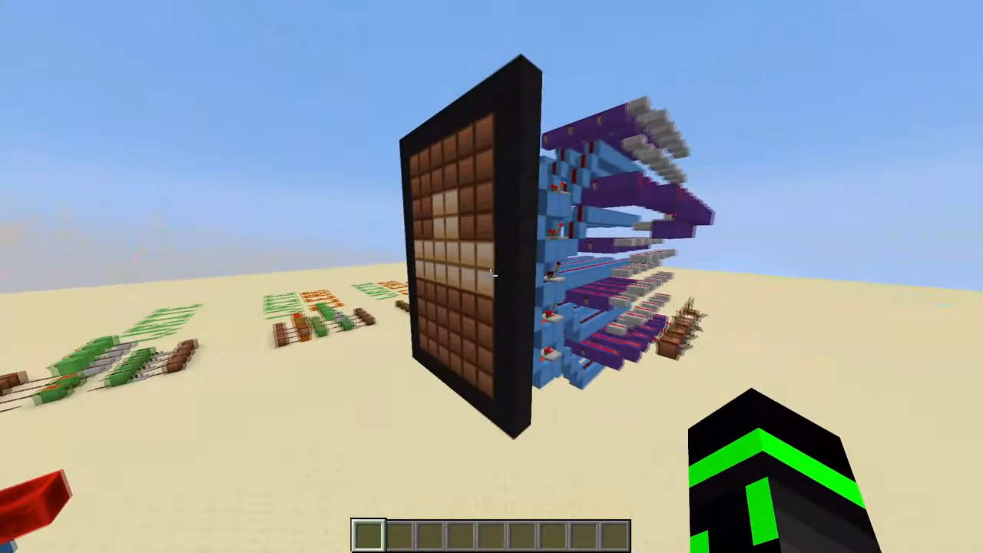
{"action": "mouse_move", "coordinate": [492, 277]}
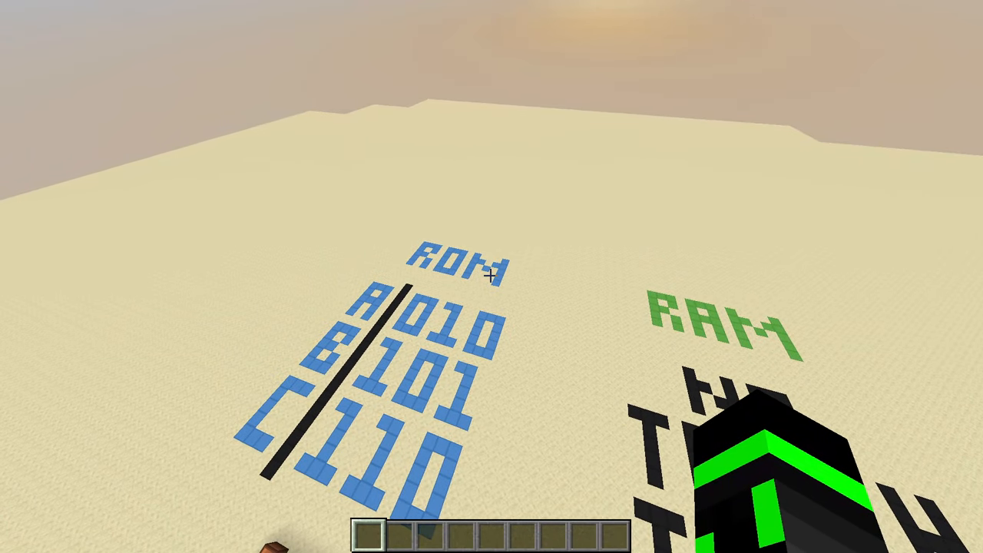
{"action": "mouse_move", "coordinate": [491, 277]}
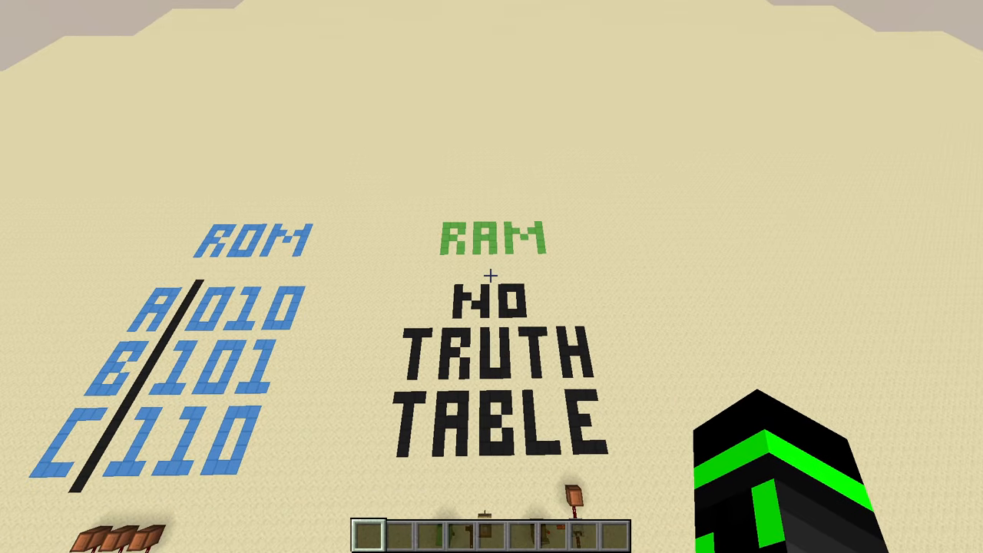
{"action": "mouse_move", "coordinate": [492, 277]}
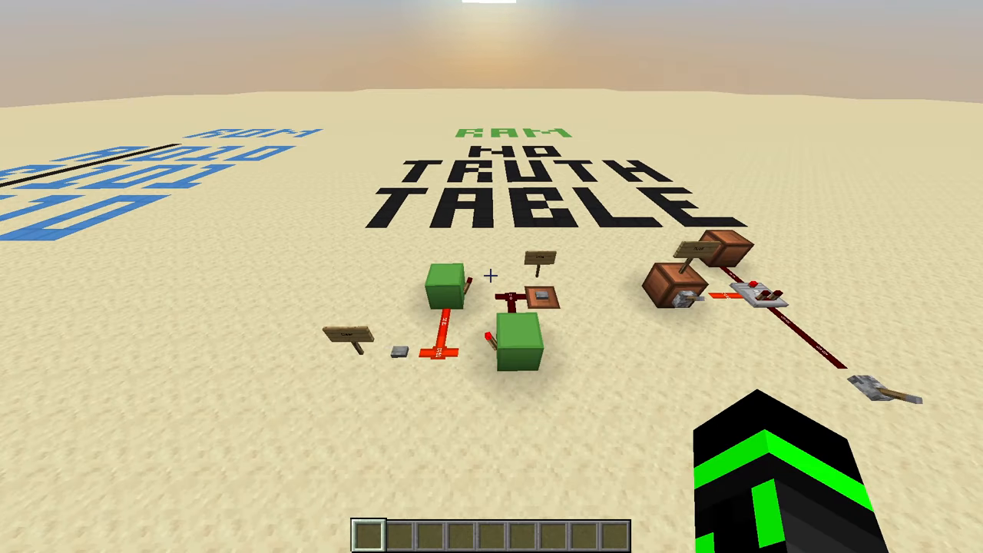
{"action": "mouse_move", "coordinate": [492, 277]}
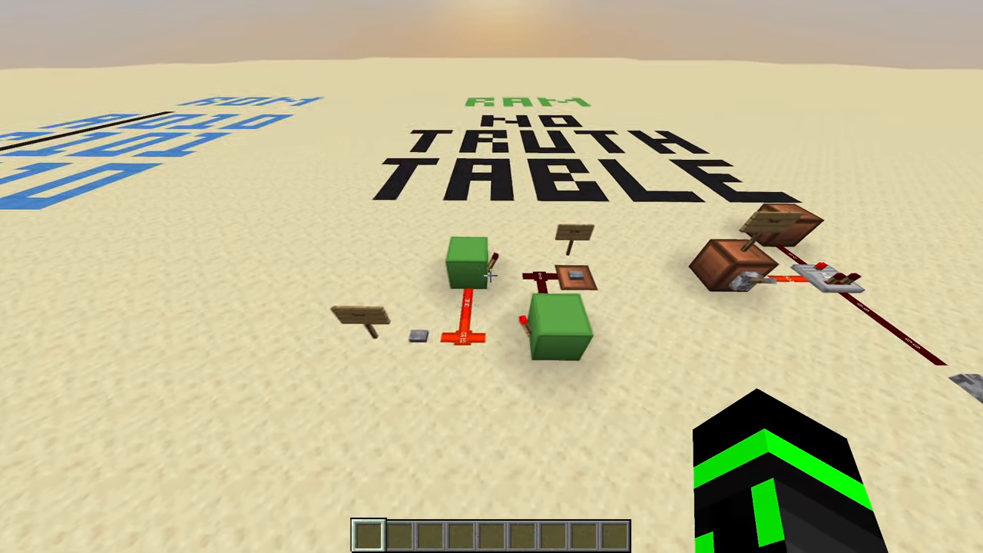
{"action": "mouse_move", "coordinate": [491, 277]}
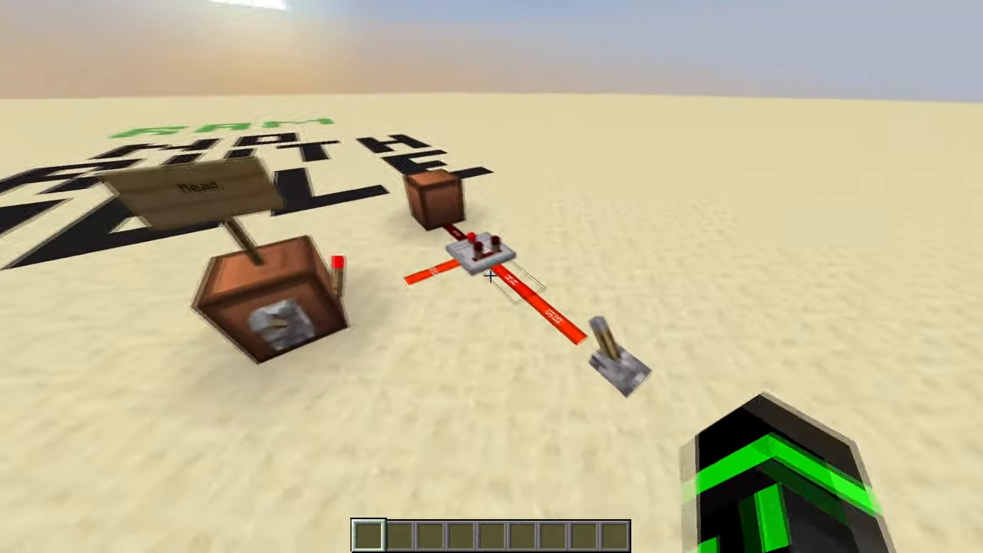
{"action": "mouse_move", "coordinate": [492, 277]}
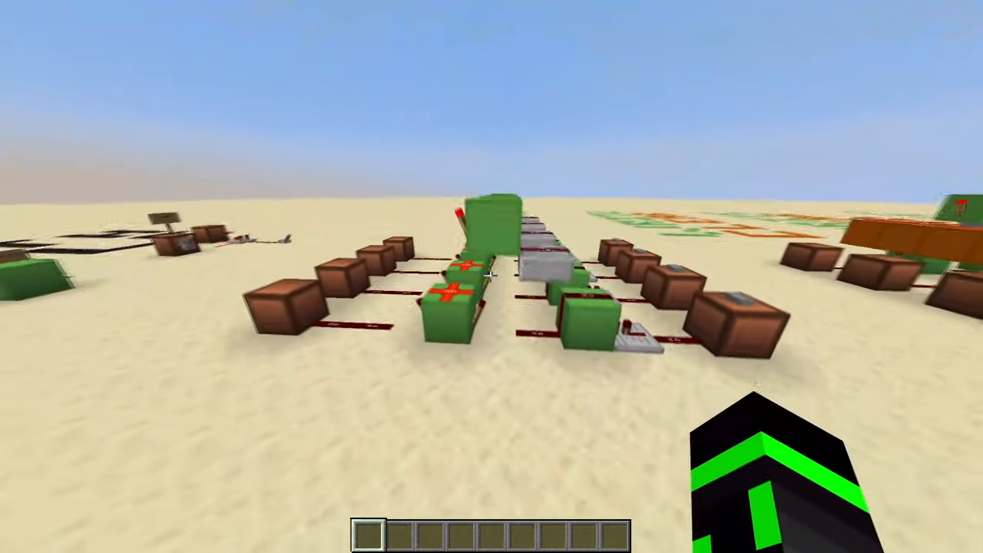
{"action": "mouse_move", "coordinate": [492, 277]}
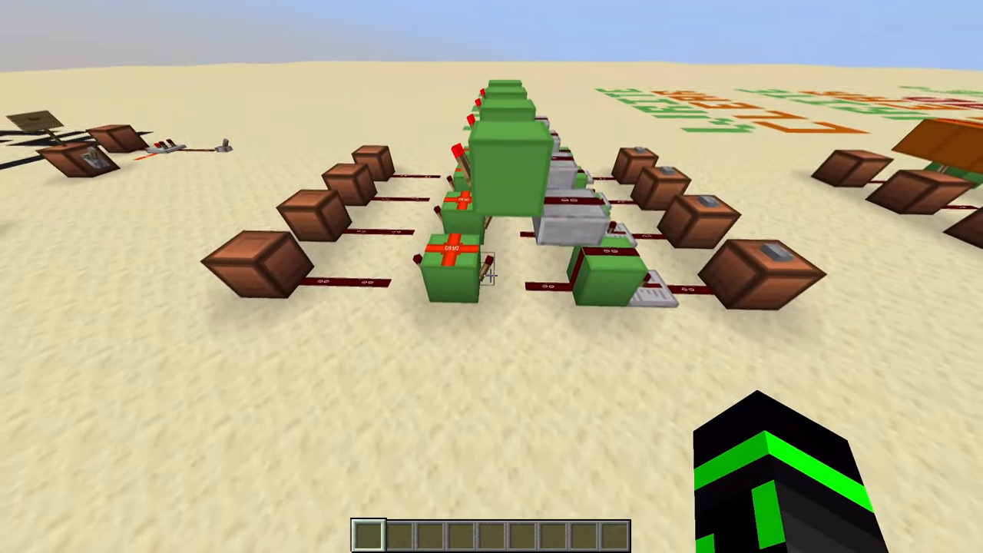
{"action": "mouse_move", "coordinate": [492, 277]}
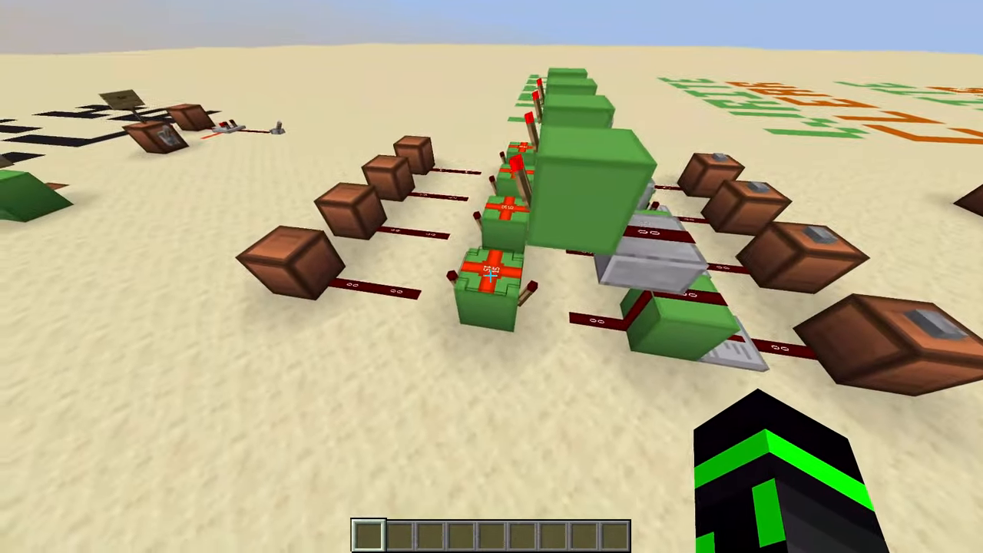
{"action": "mouse_move", "coordinate": [492, 277]}
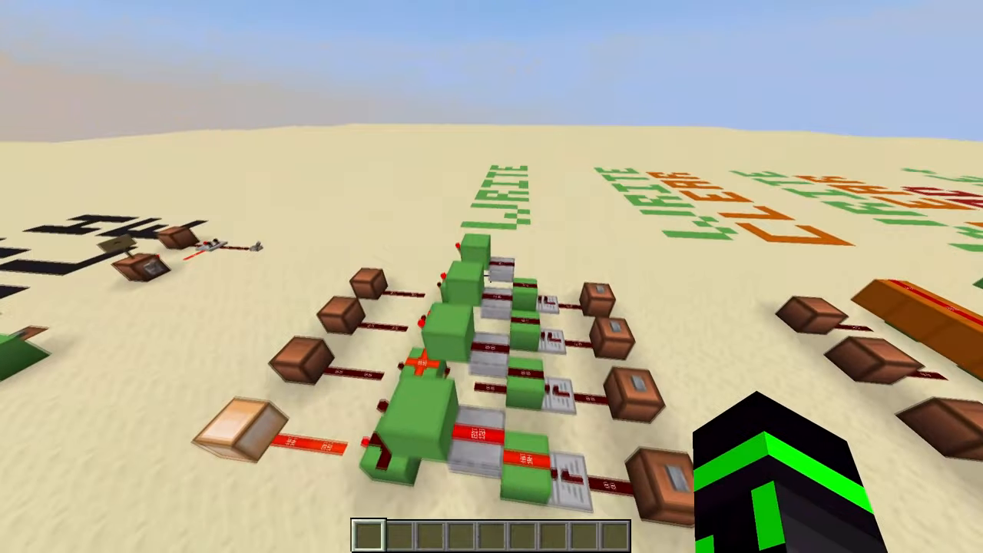
{"action": "mouse_move", "coordinate": [492, 277]}
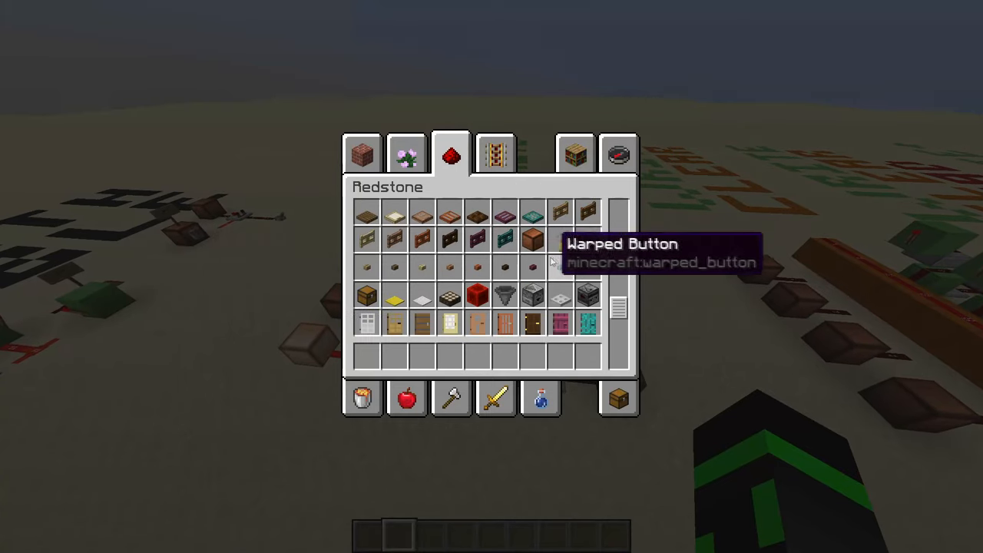
Close the creative inventory with a Block of Redstone held in hotbar slot 1.
{"action": "key", "text": "Escape"}
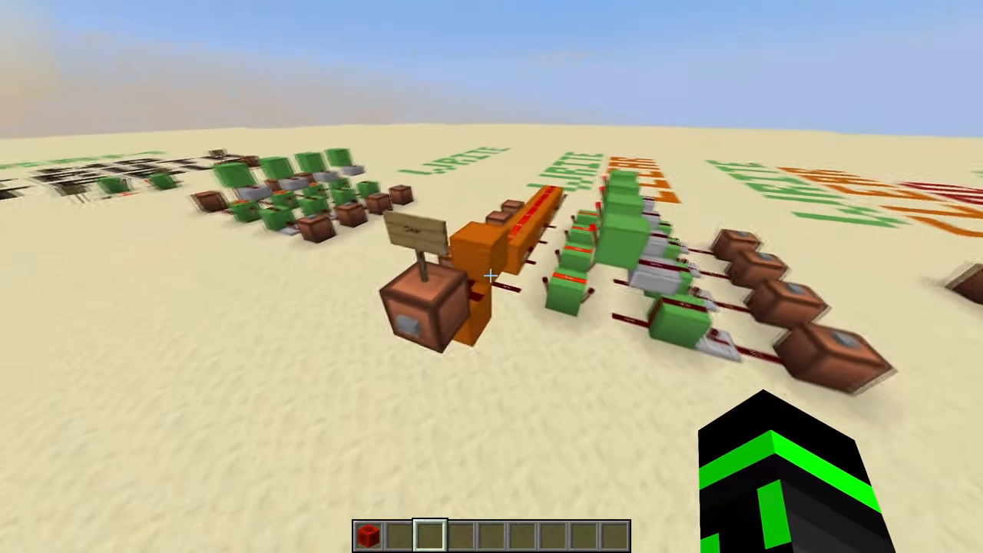
{"action": "mouse_move", "coordinate": [491, 277]}
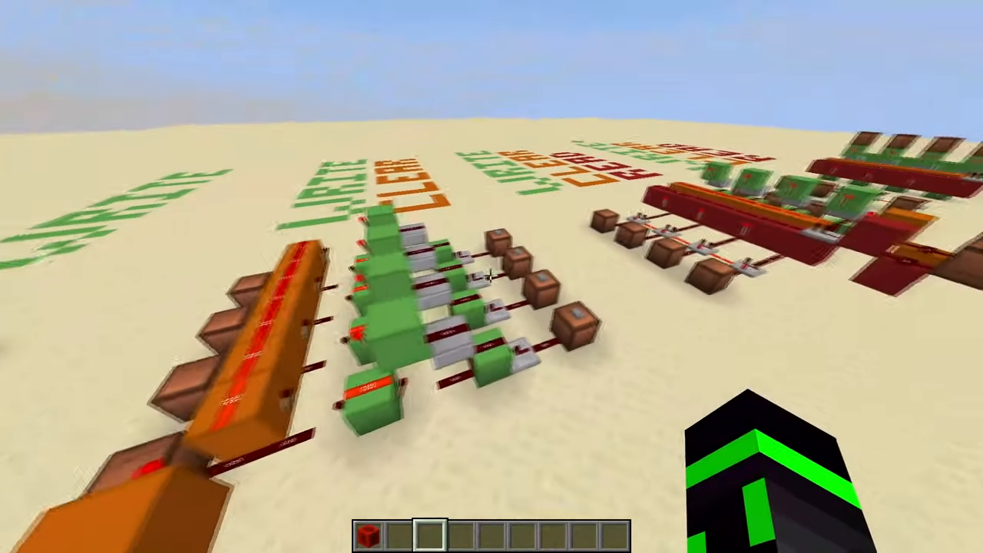
{"action": "mouse_move", "coordinate": [492, 277]}
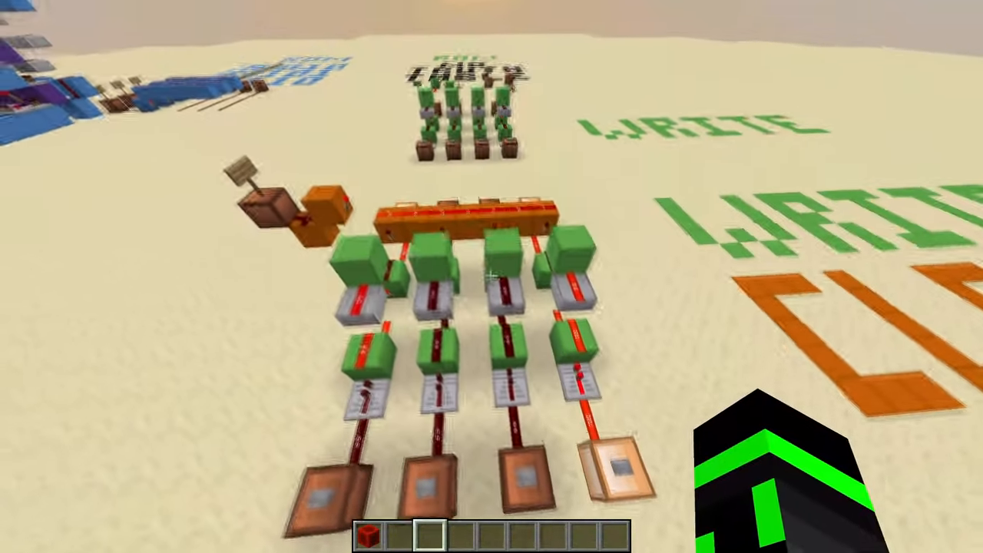
{"action": "mouse_move", "coordinate": [492, 276]}
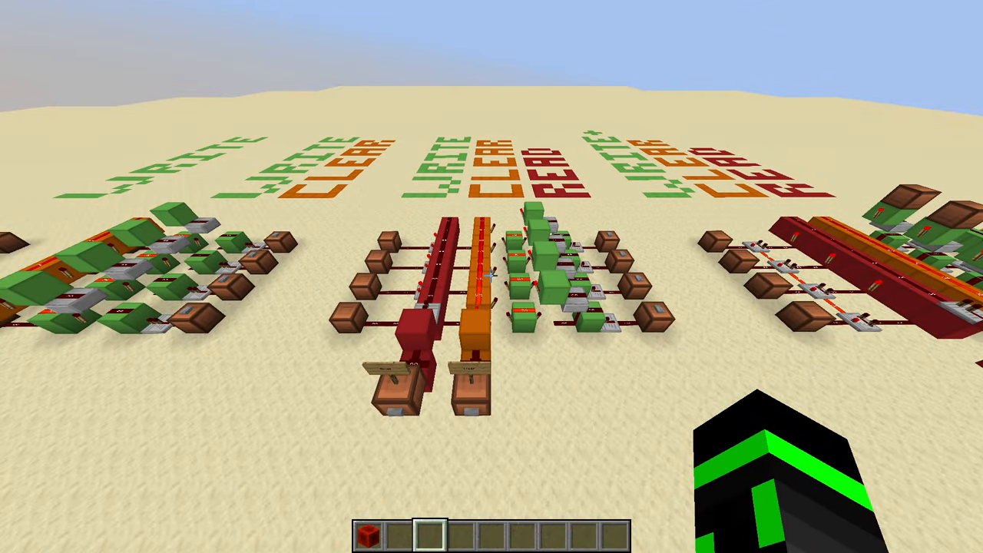
{"action": "mouse_move", "coordinate": [492, 277]}
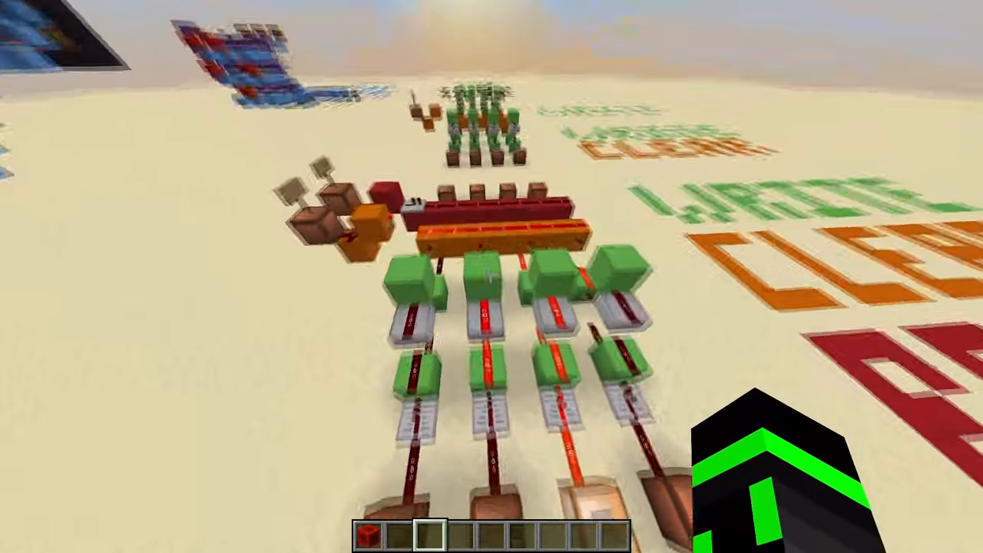
{"action": "mouse_move", "coordinate": [492, 276]}
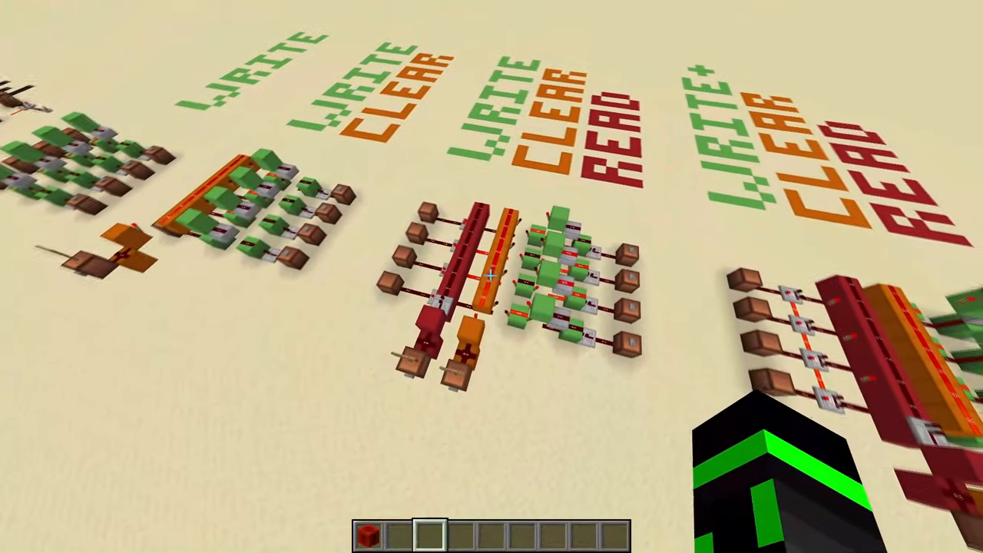
{"action": "mouse_move", "coordinate": [492, 277]}
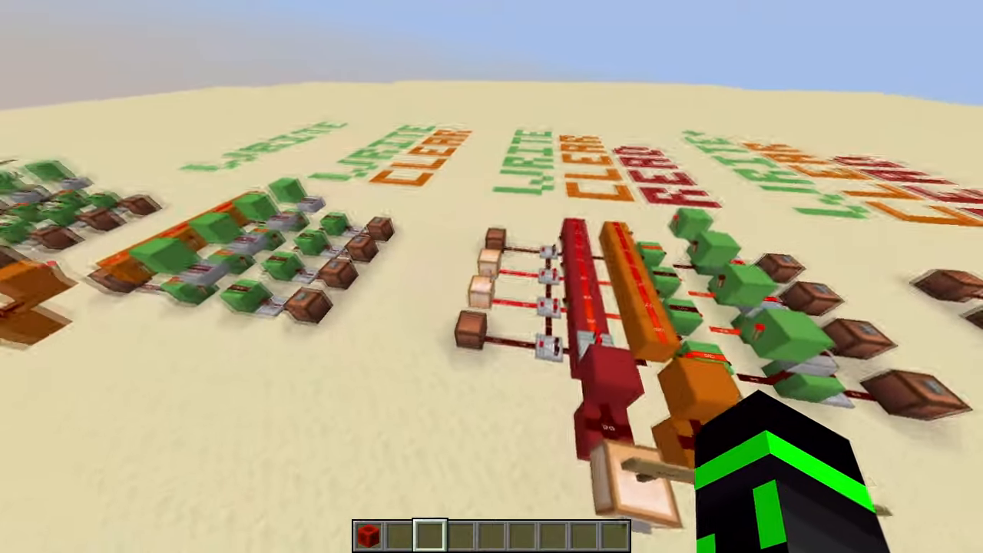
{"action": "mouse_move", "coordinate": [492, 276]}
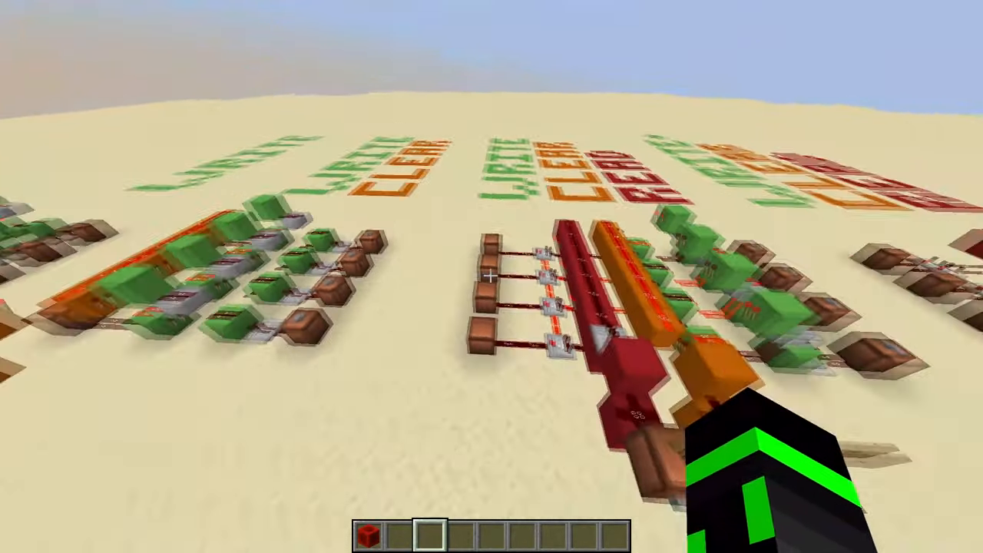
{"action": "mouse_move", "coordinate": [491, 276]}
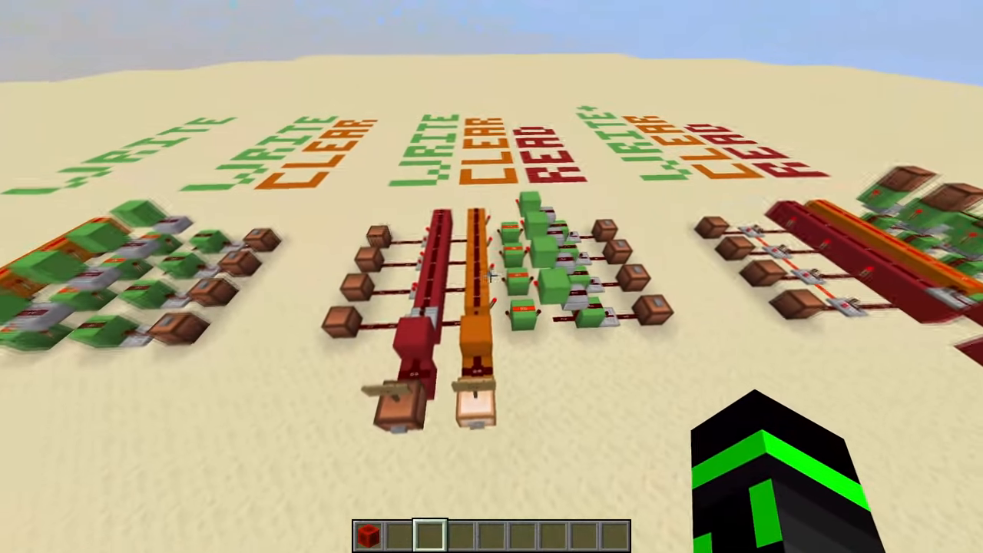
{"action": "mouse_move", "coordinate": [491, 277]}
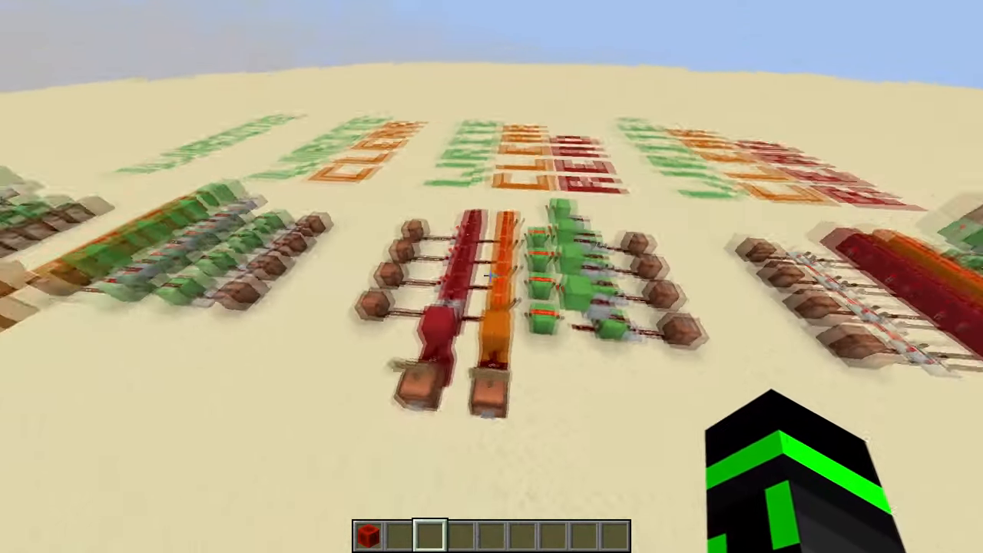
{"action": "mouse_move", "coordinate": [492, 276]}
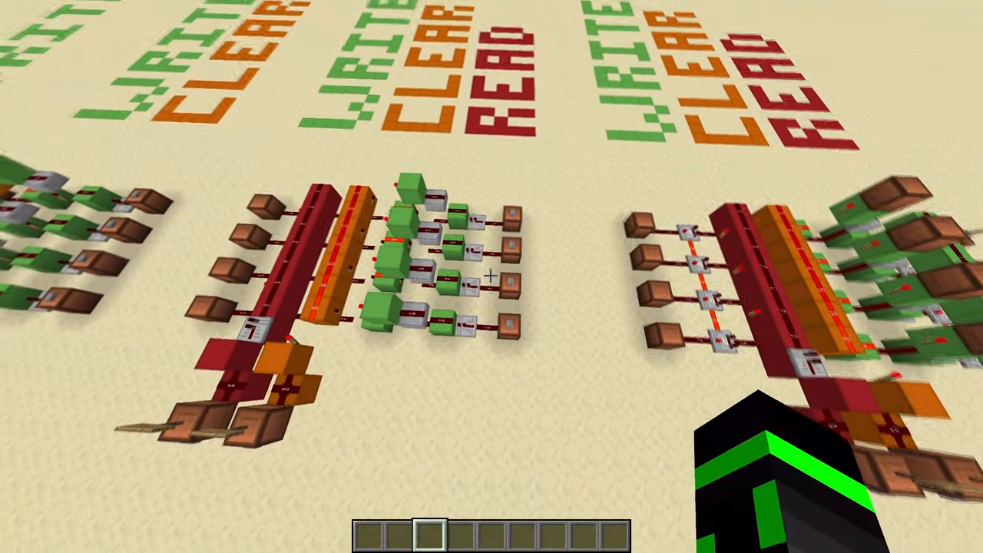
{"action": "mouse_move", "coordinate": [492, 276]}
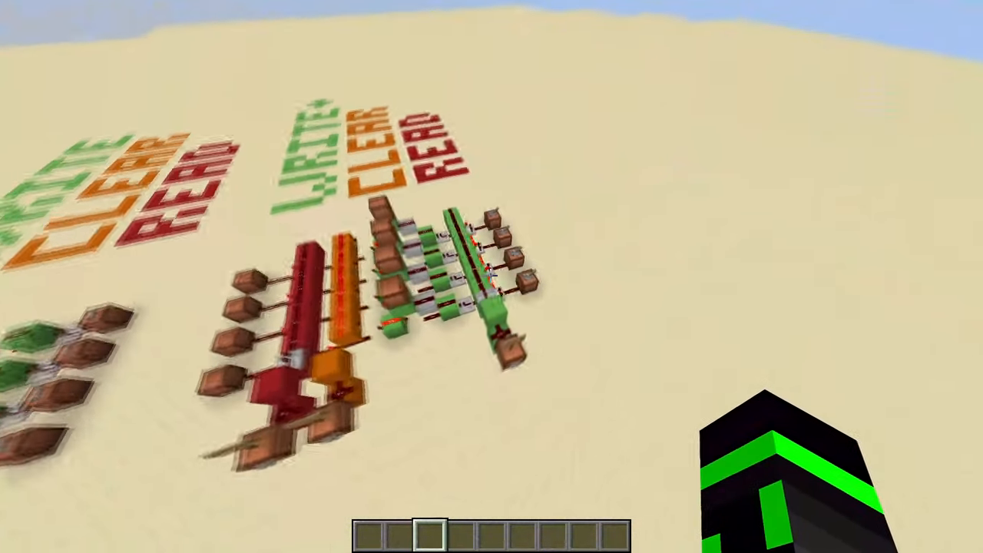
{"action": "mouse_move", "coordinate": [492, 277]}
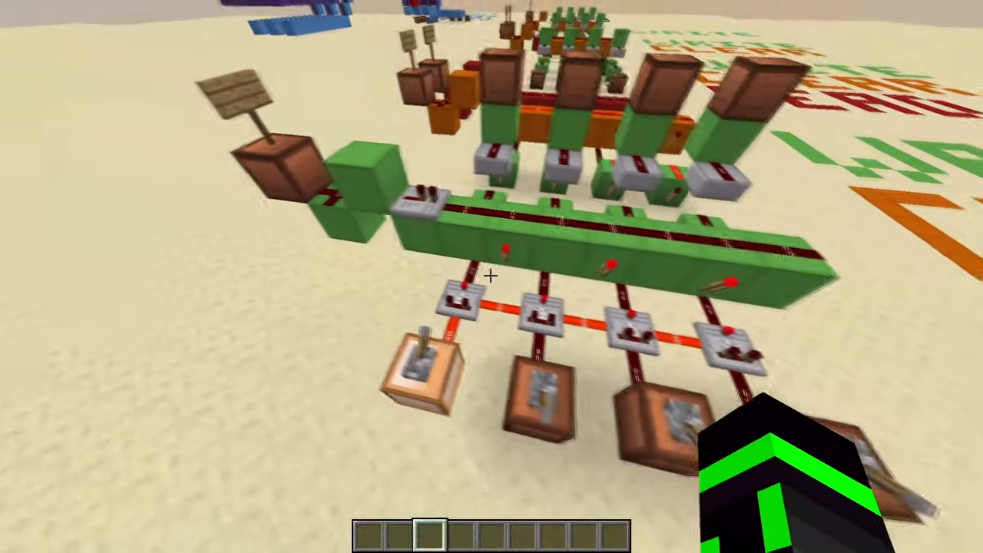
{"action": "mouse_move", "coordinate": [491, 277]}
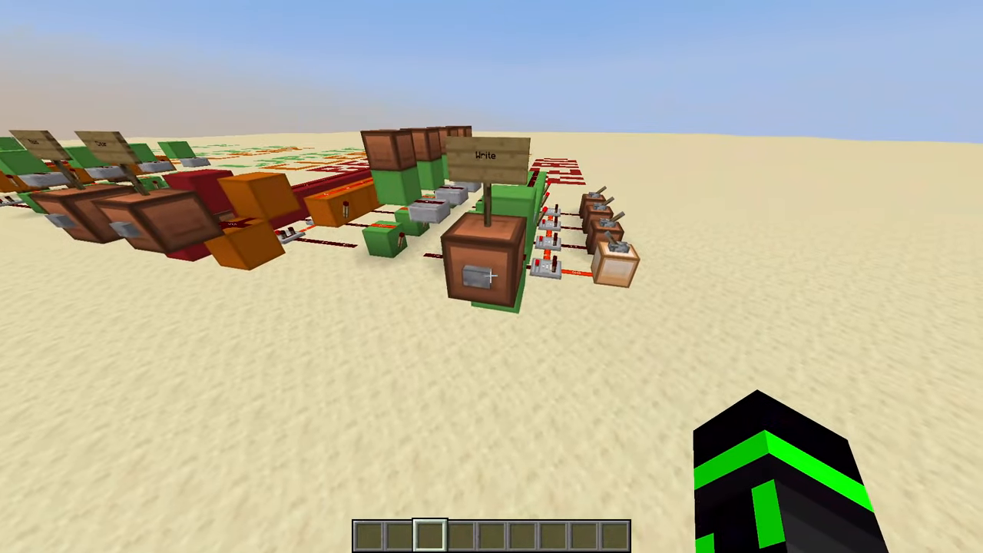
{"action": "mouse_move", "coordinate": [491, 277]}
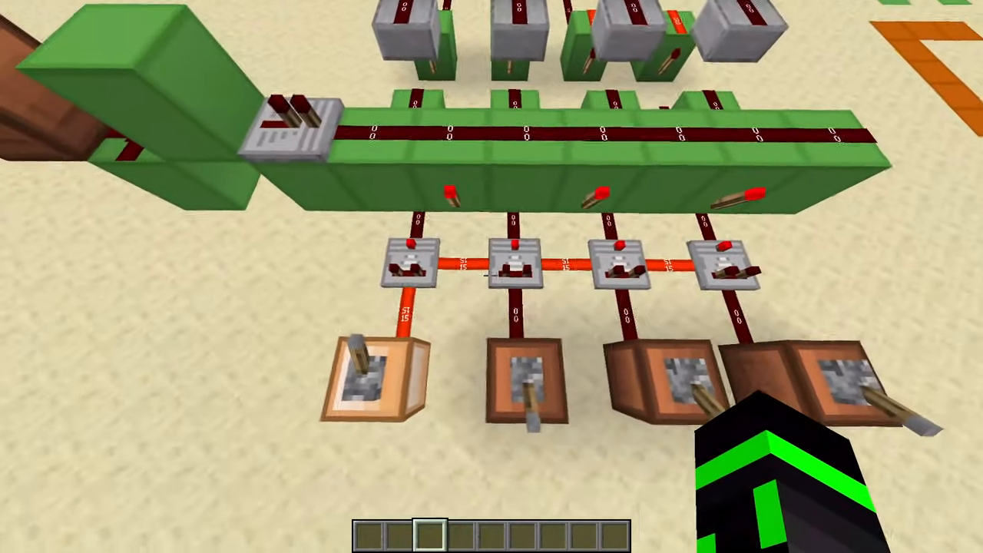
{"action": "mouse_move", "coordinate": [491, 277]}
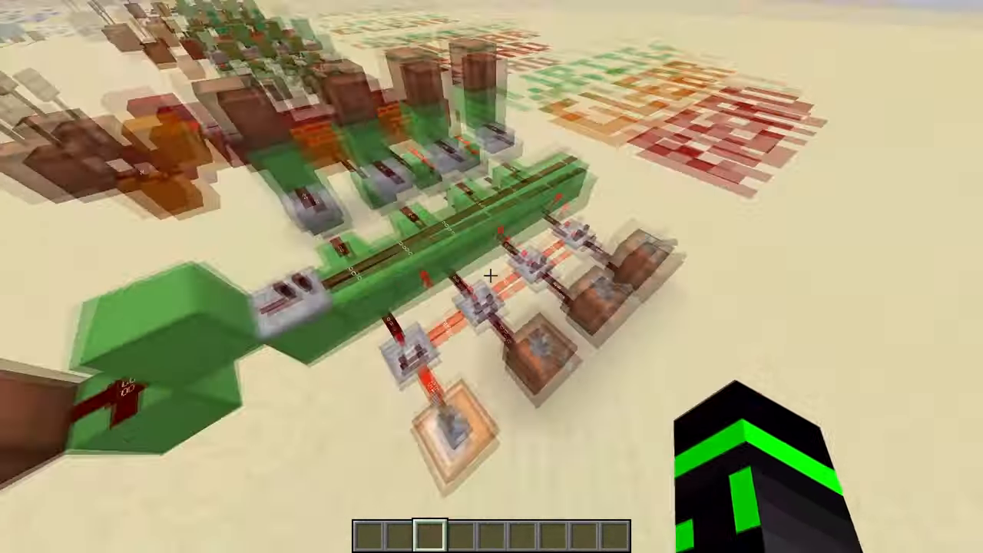
{"action": "mouse_move", "coordinate": [492, 276]}
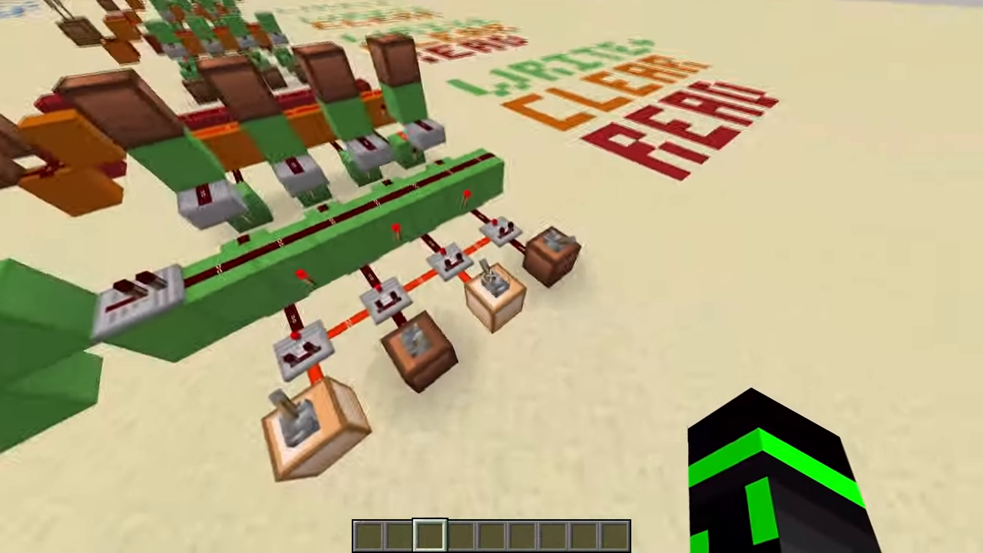
{"action": "mouse_move", "coordinate": [492, 277]}
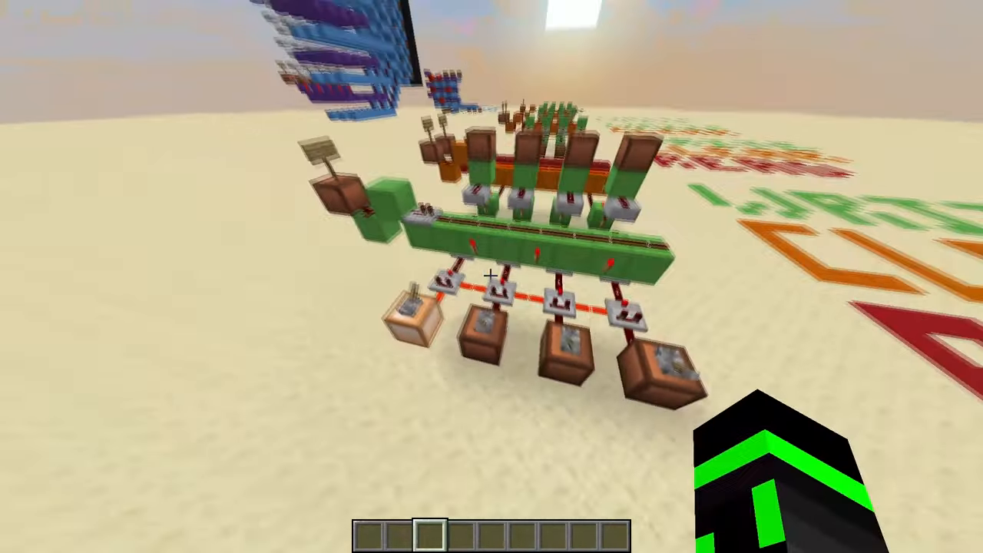
{"action": "mouse_move", "coordinate": [491, 277]}
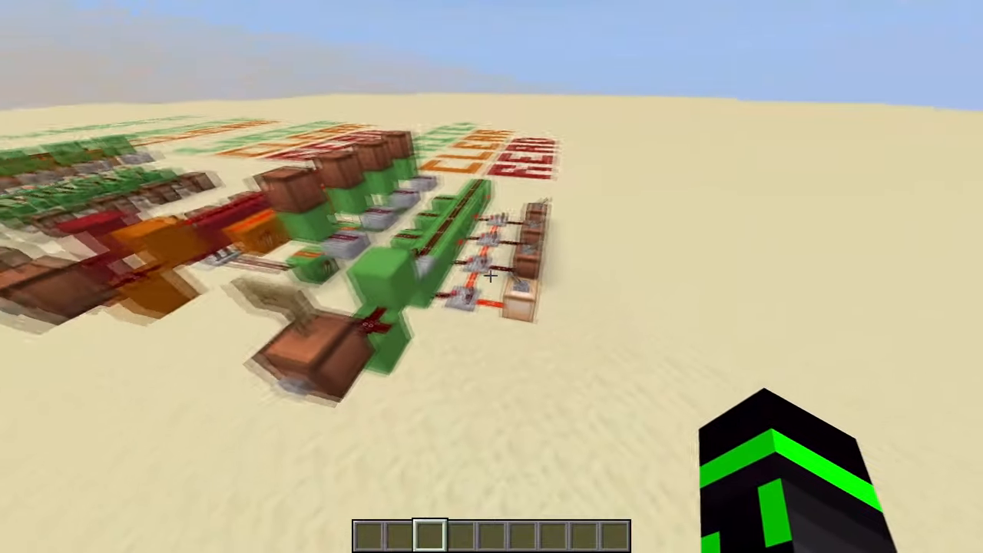